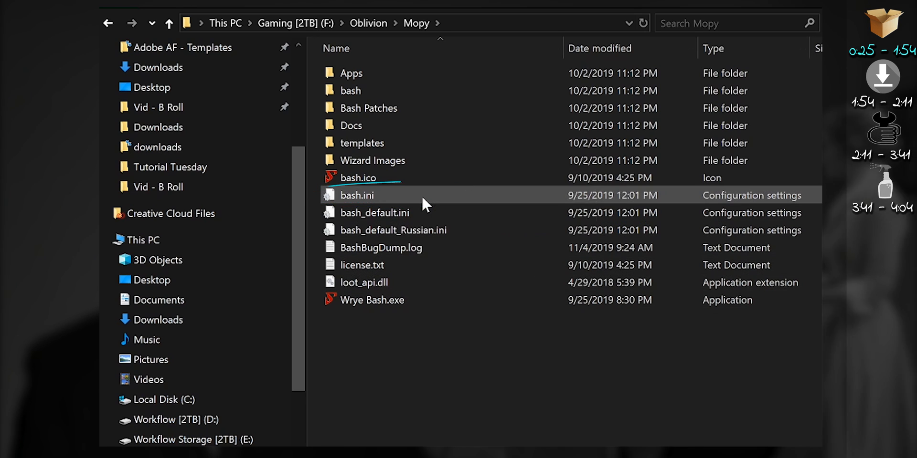
Edit bash.ini so sOblivionMods, sBashModData and sInstallersData point to G:\Modding Apps\Base Directory - TES4.
{"action": "double_click", "coordinate": [356, 194]}
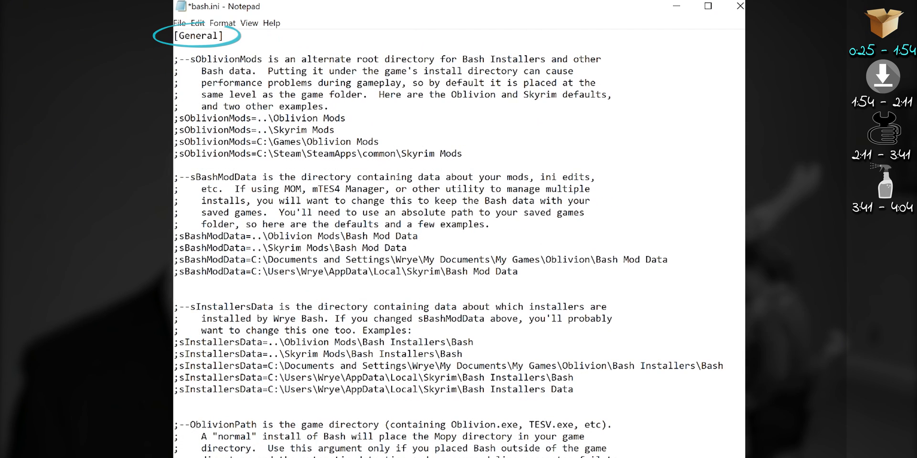
{"action": "left_click_drag", "start_coordinate": [174, 58], "coordinate": [265, 424]}
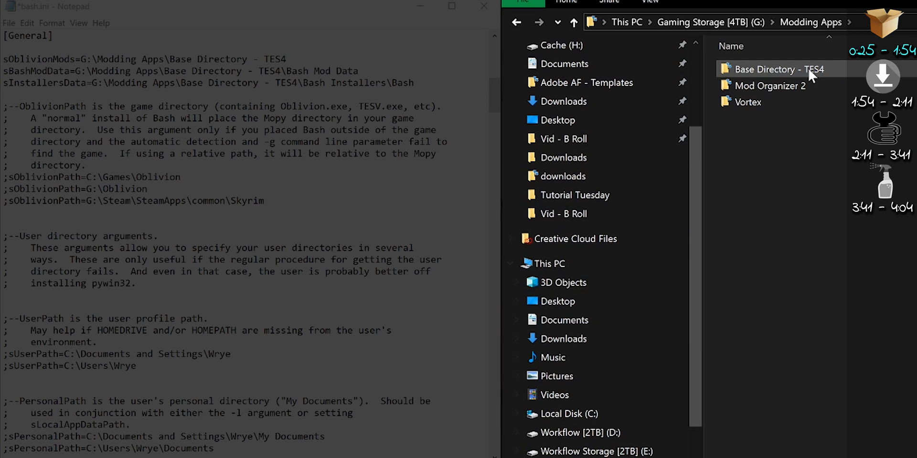
Enter the Base Directory - TES4 folder under G:\Modding Apps.
{"action": "double_click", "coordinate": [781, 69]}
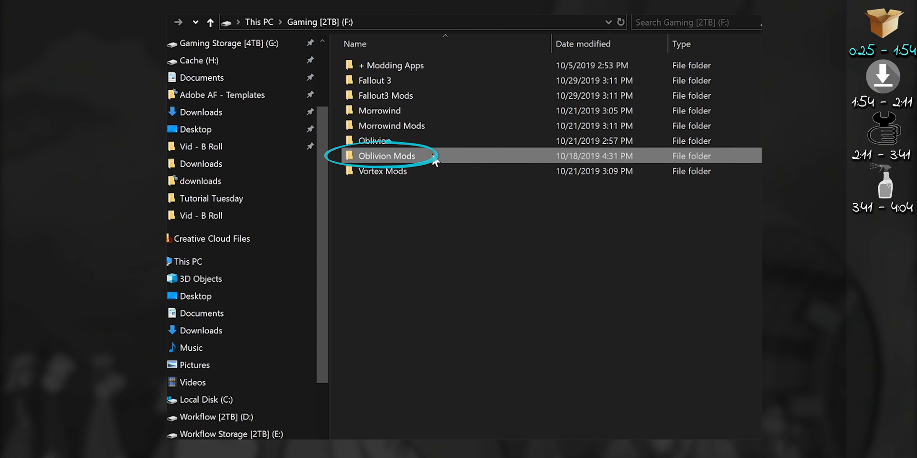
View the Oblivion Mods folder on F:, then return to Modding Apps on G:.
{"action": "double_click", "coordinate": [386, 156]}
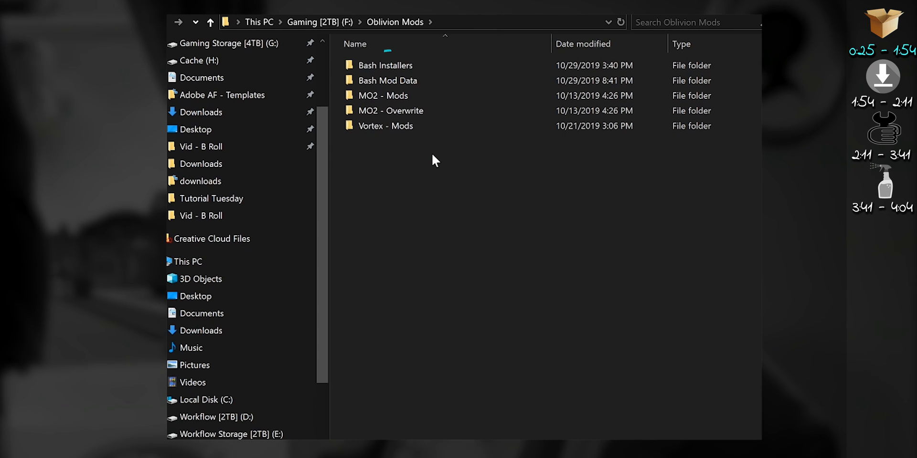
{"action": "left_click", "coordinate": [386, 73]}
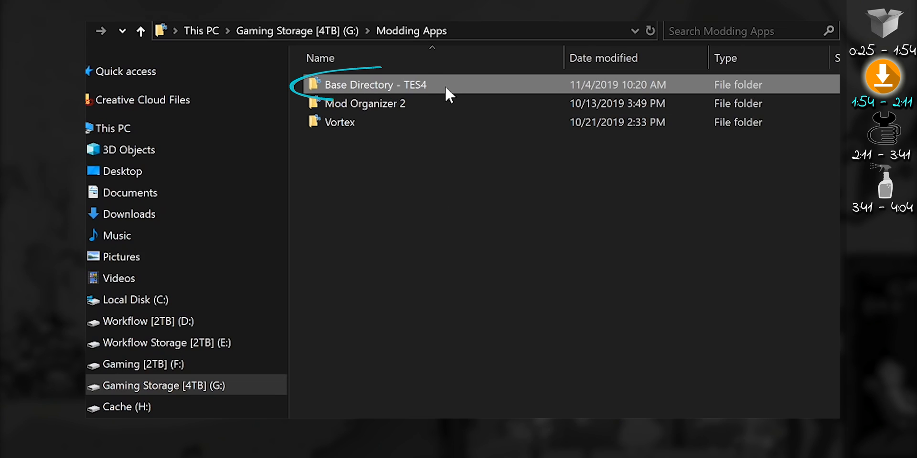
{"action": "mouse_move", "coordinate": [374, 85]}
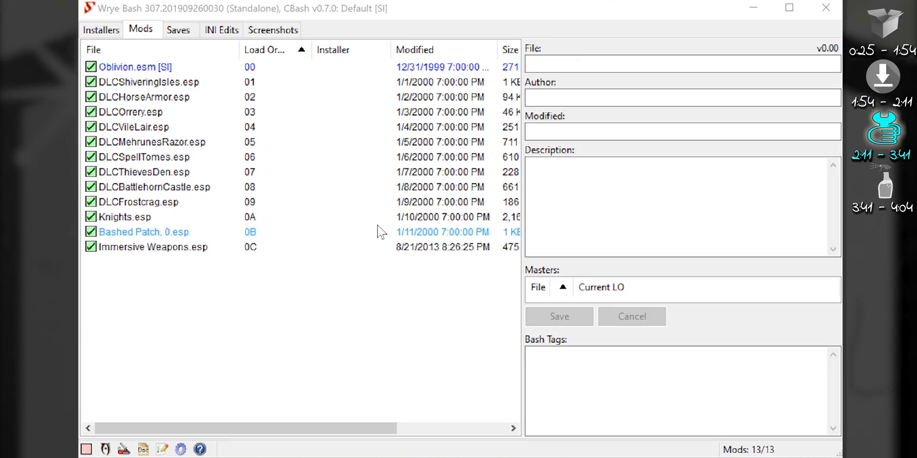
Enable the Installers feature from the Package column menu and confirm the Enable Installers prompt.
{"action": "left_click", "coordinate": [101, 30]}
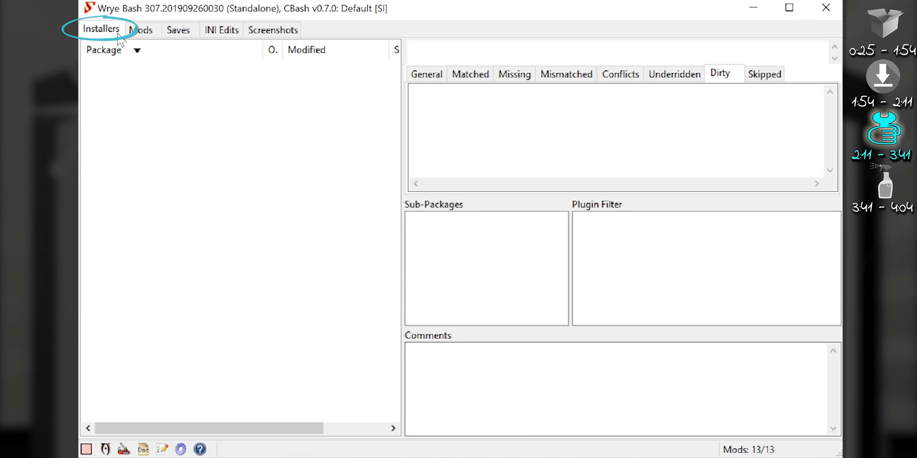
{"action": "left_click", "coordinate": [104, 51]}
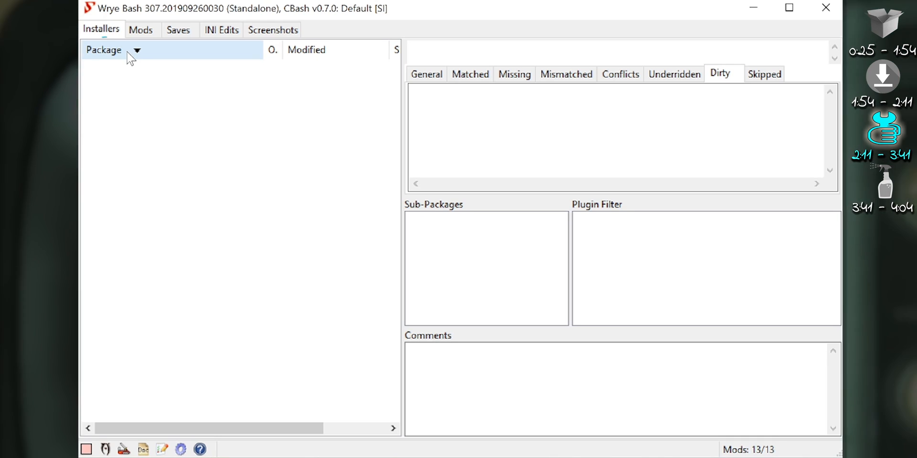
{"action": "left_click", "coordinate": [105, 49]}
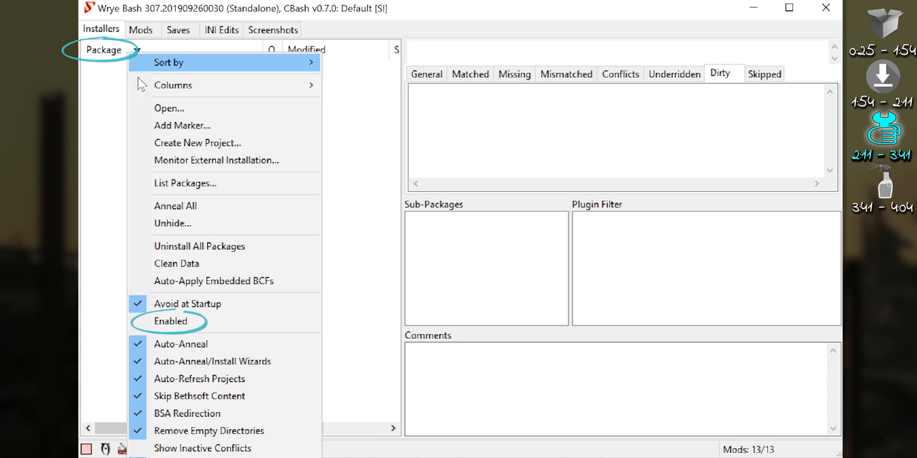
{"action": "left_click", "coordinate": [171, 322]}
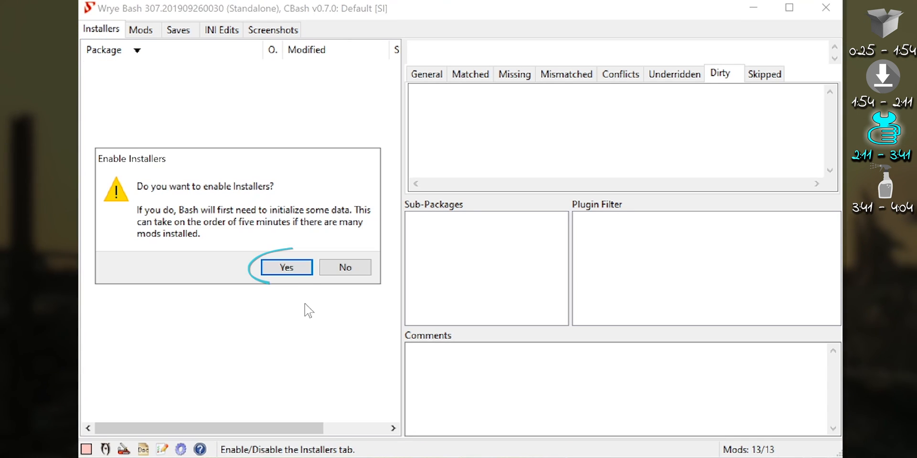
{"action": "left_click", "coordinate": [286, 268]}
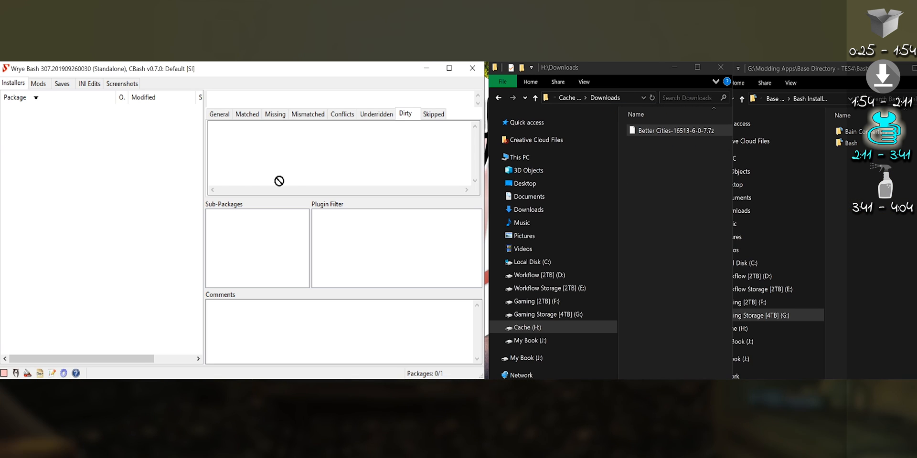
Copy Better Cities-16513-6-0-7.7z from Downloads into the installers list and refresh its data.
{"action": "left_click_drag", "start_coordinate": [674, 130], "coordinate": [279, 182]}
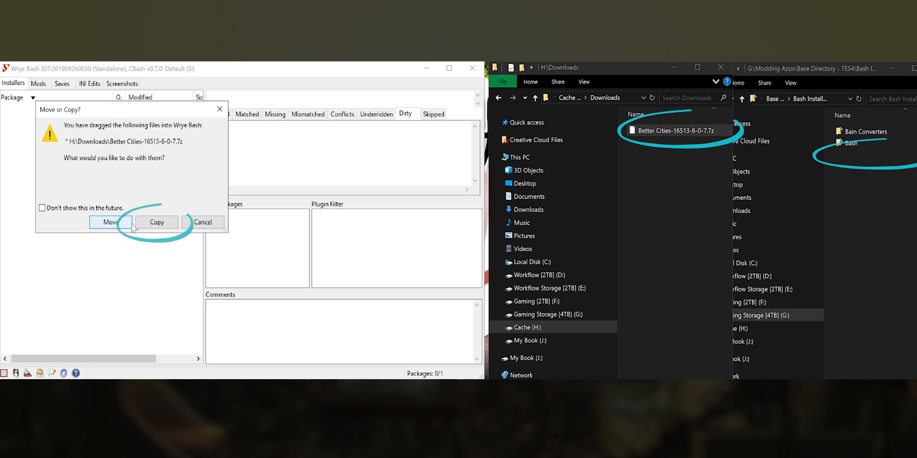
{"action": "left_click", "coordinate": [156, 223]}
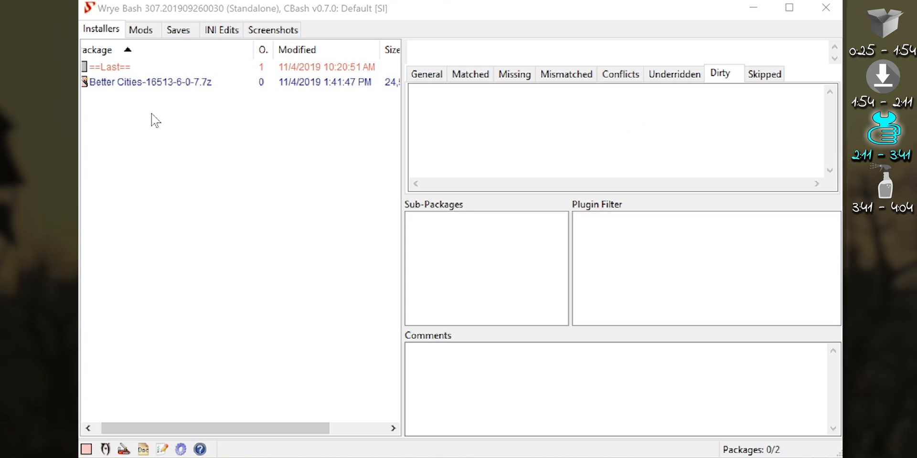
{"action": "right_click", "coordinate": [154, 121]}
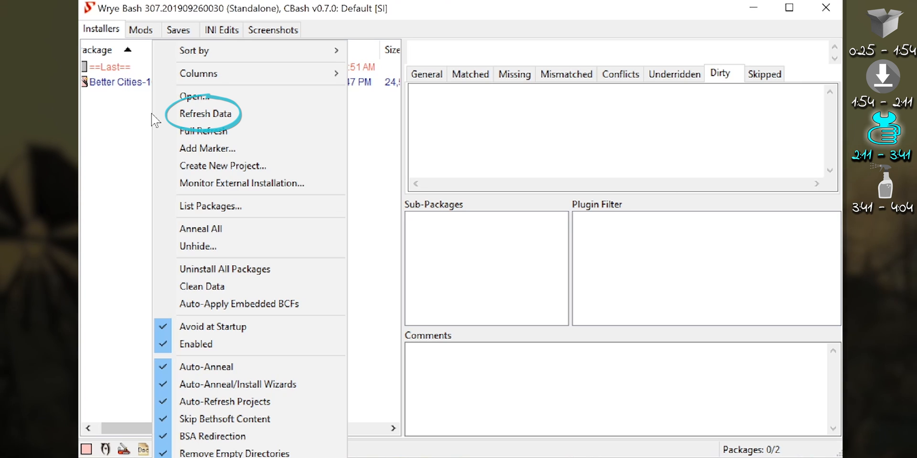
{"action": "left_click", "coordinate": [205, 114]}
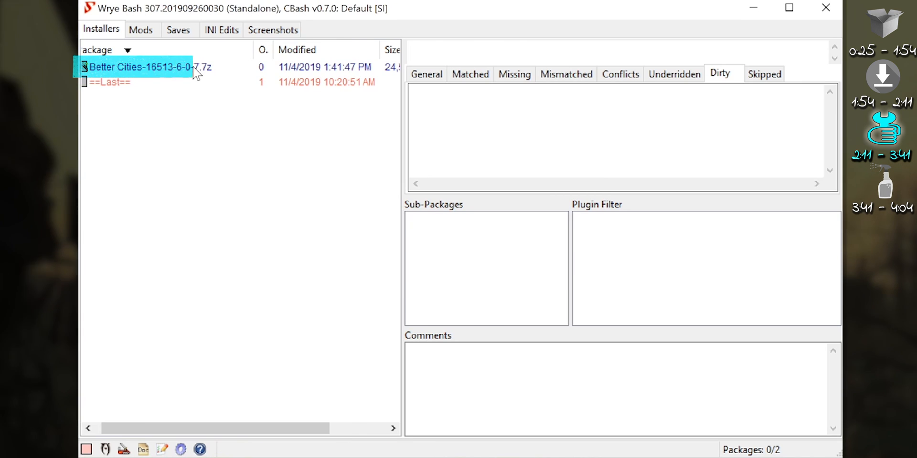
Tick 00 Core and 01 Better Cities Full sub-packages with Better Cities Full.esp enabled.
{"action": "left_click", "coordinate": [149, 67]}
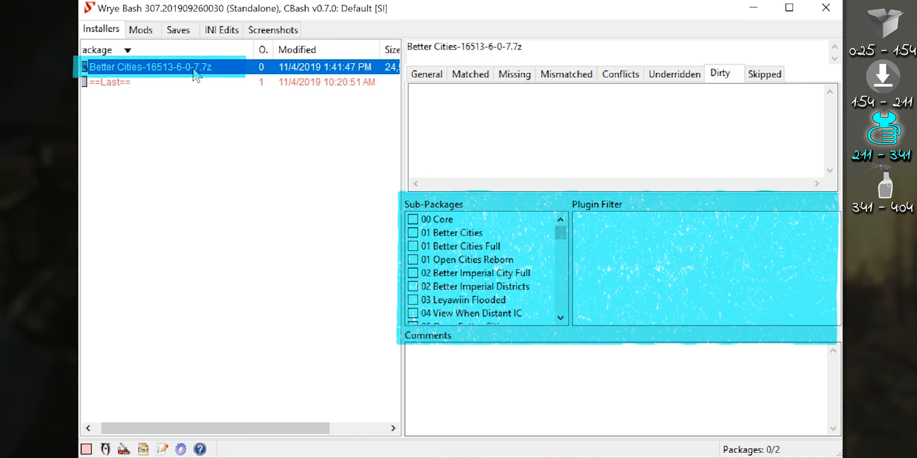
{"action": "mouse_move", "coordinate": [198, 80]}
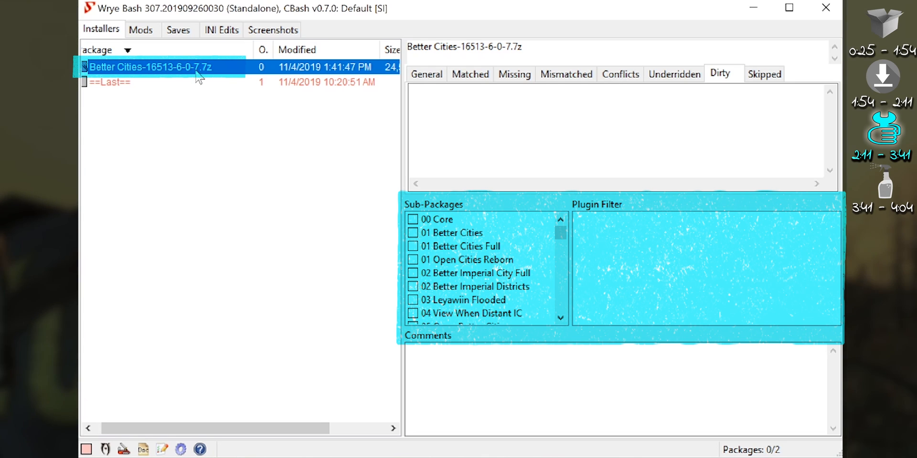
{"action": "mouse_move", "coordinate": [288, 178]}
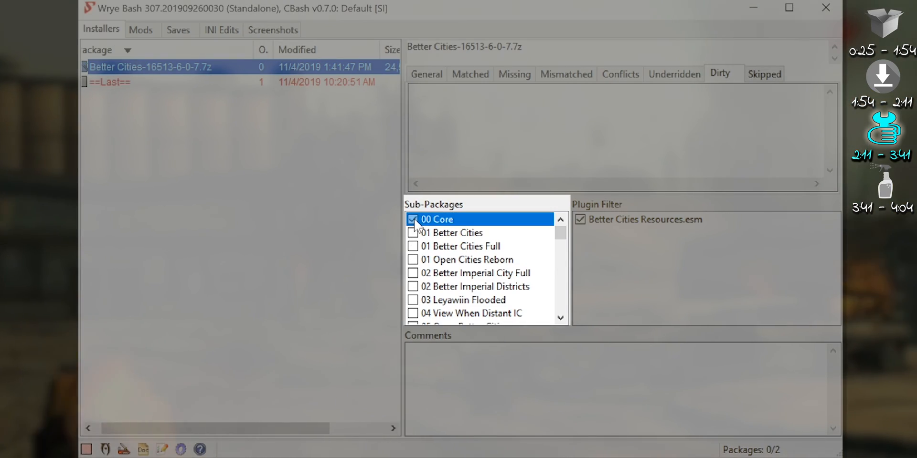
{"action": "left_click", "coordinate": [414, 246]}
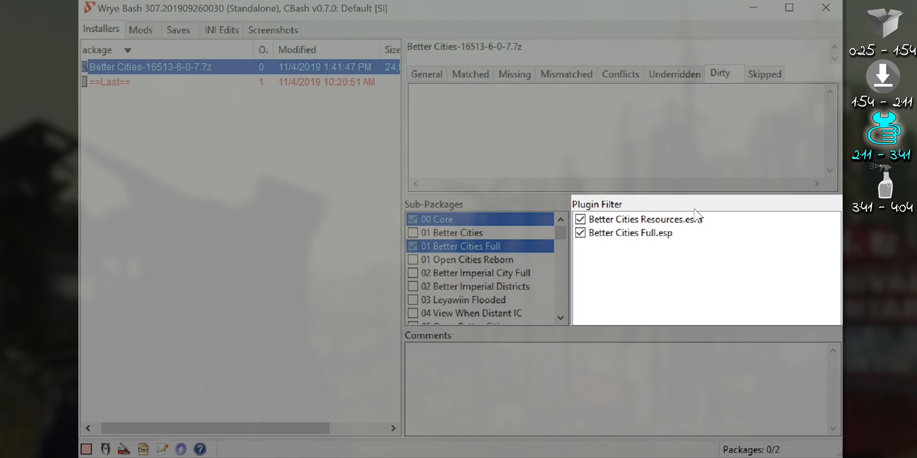
{"action": "left_click", "coordinate": [631, 233]}
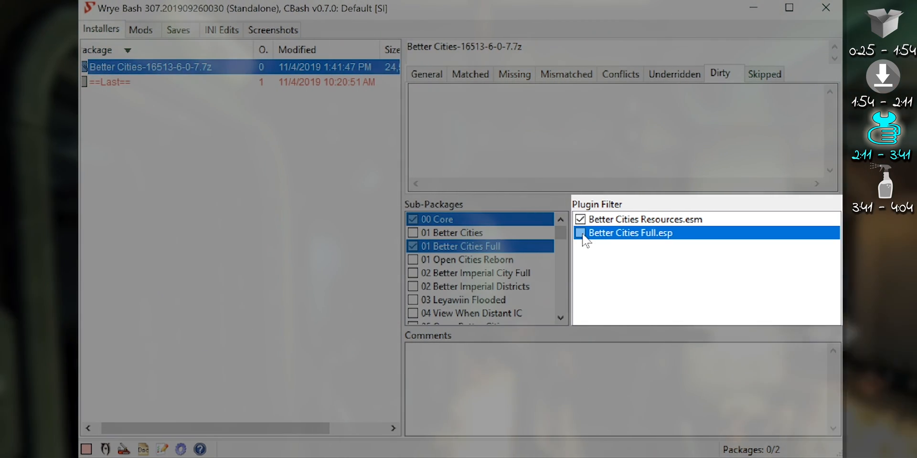
{"action": "right_click", "coordinate": [158, 67]}
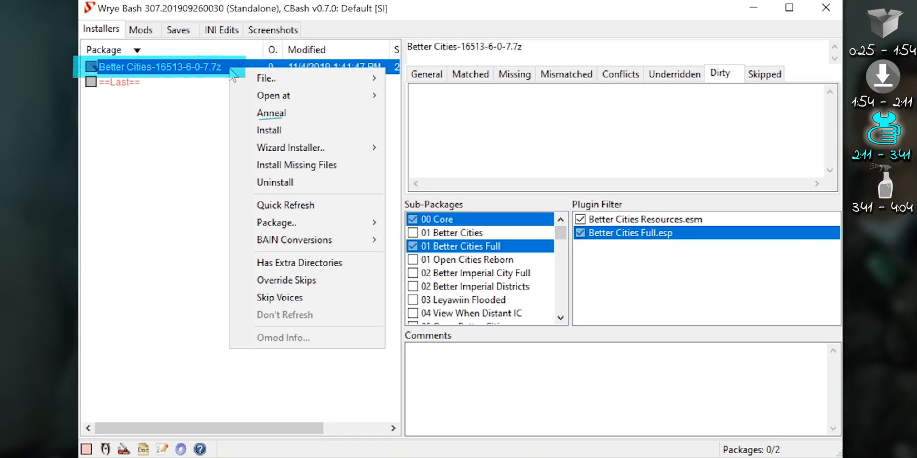
{"action": "mouse_move", "coordinate": [269, 130]}
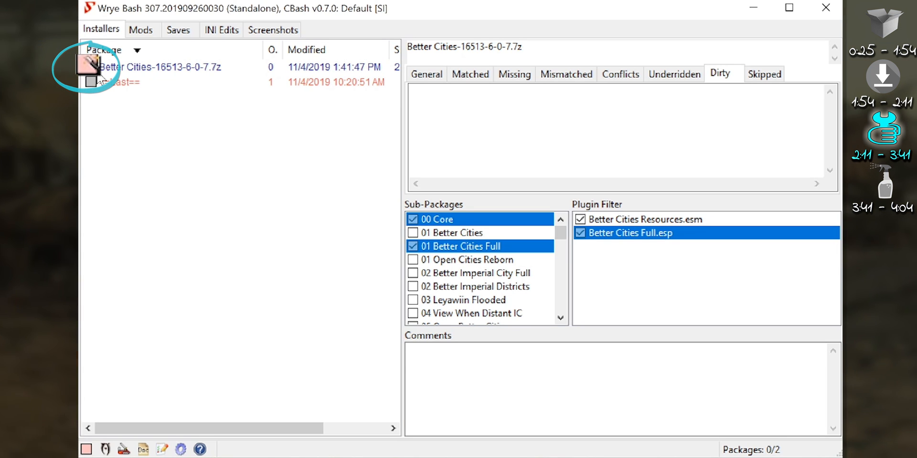
Run the Auto Wizard on Better Cities with default choices and finish to install it.
{"action": "right_click", "coordinate": [158, 67]}
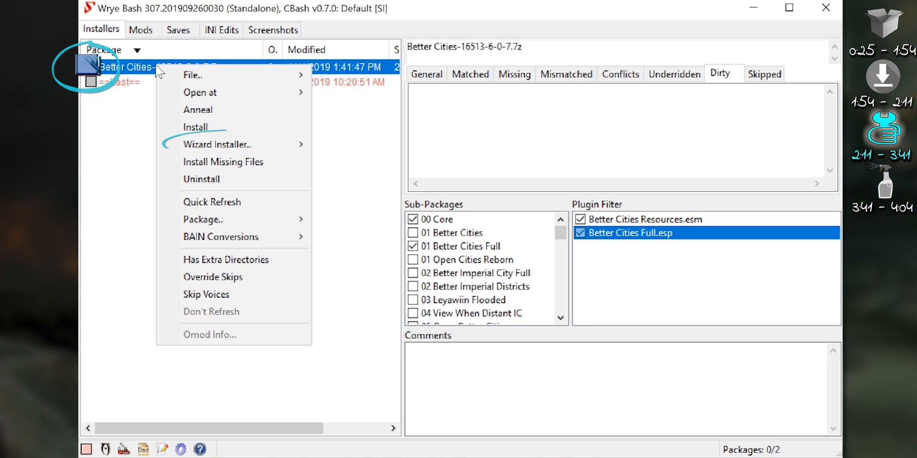
{"action": "mouse_move", "coordinate": [218, 144]}
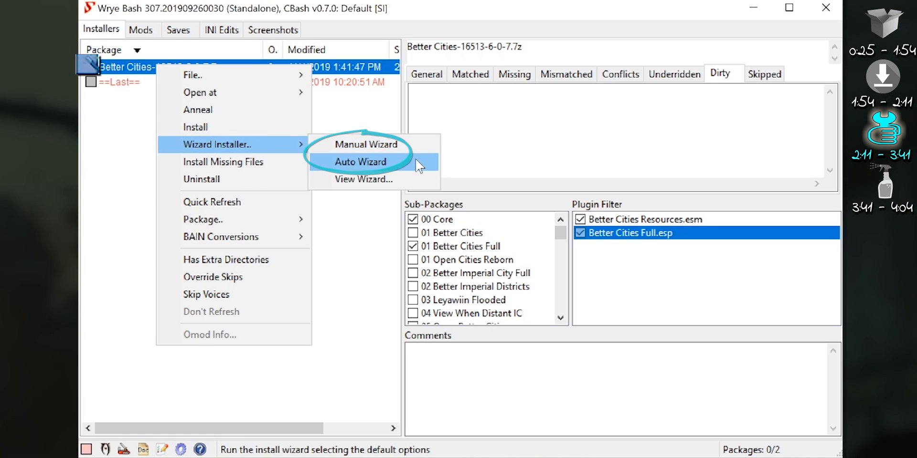
{"action": "left_click", "coordinate": [361, 162]}
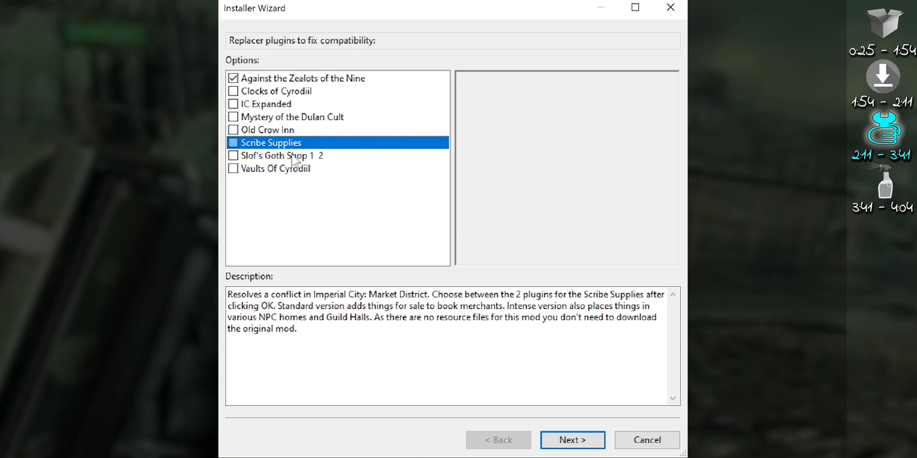
{"action": "left_click", "coordinate": [572, 439]}
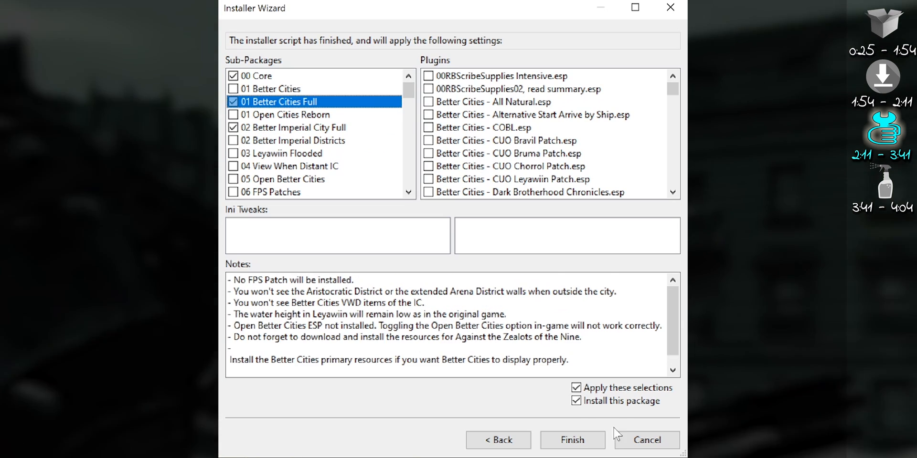
{"action": "left_click", "coordinate": [572, 441]}
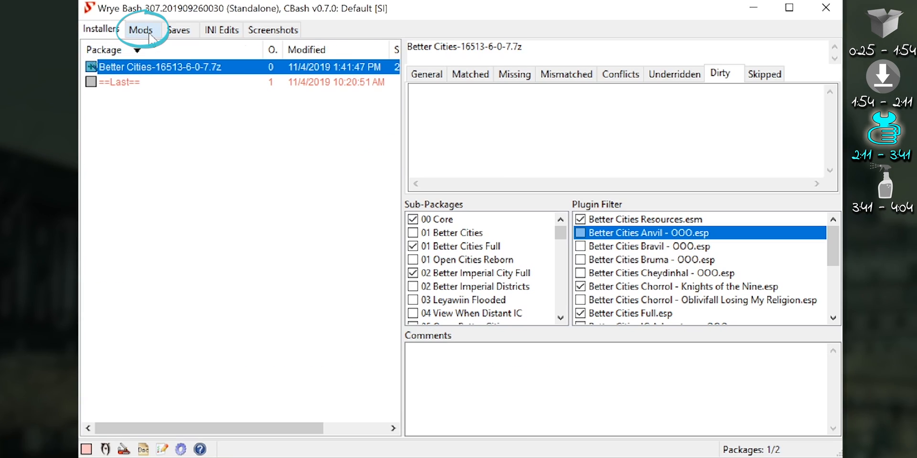
Activate the four new Better Cities plugins in the Mods list, reaching 18 of 18 active.
{"action": "left_click", "coordinate": [140, 30]}
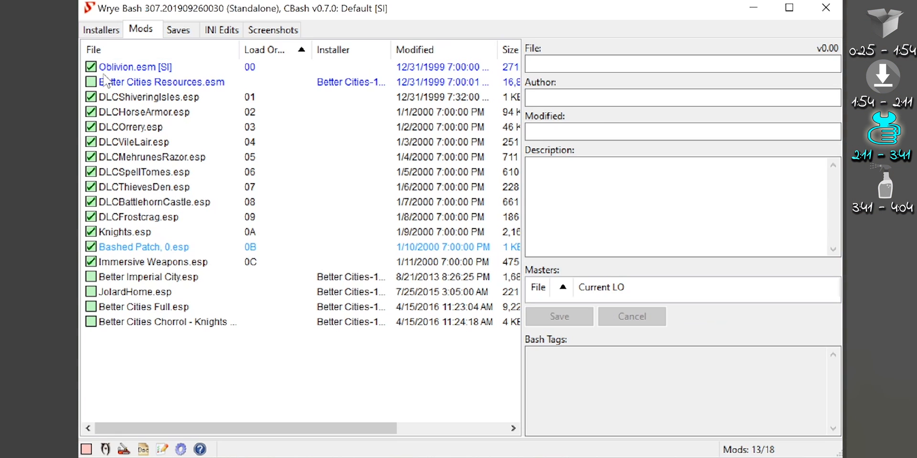
{"action": "left_click", "coordinate": [92, 322]}
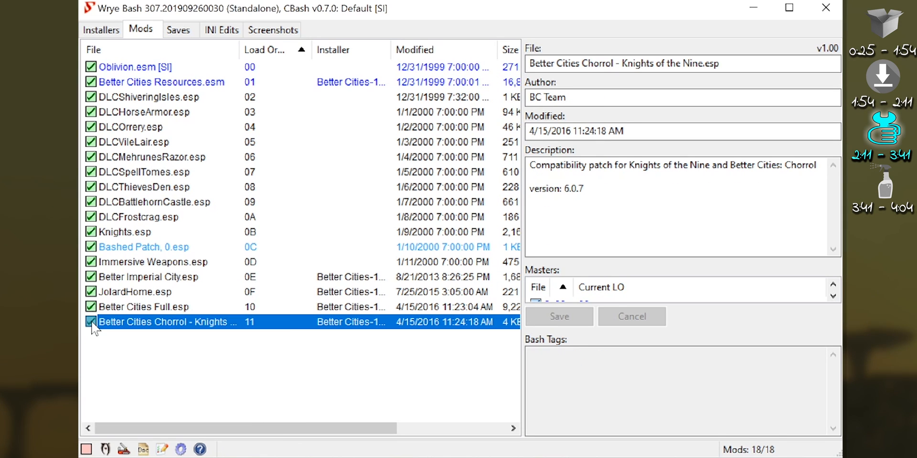
{"action": "left_click", "coordinate": [101, 29]}
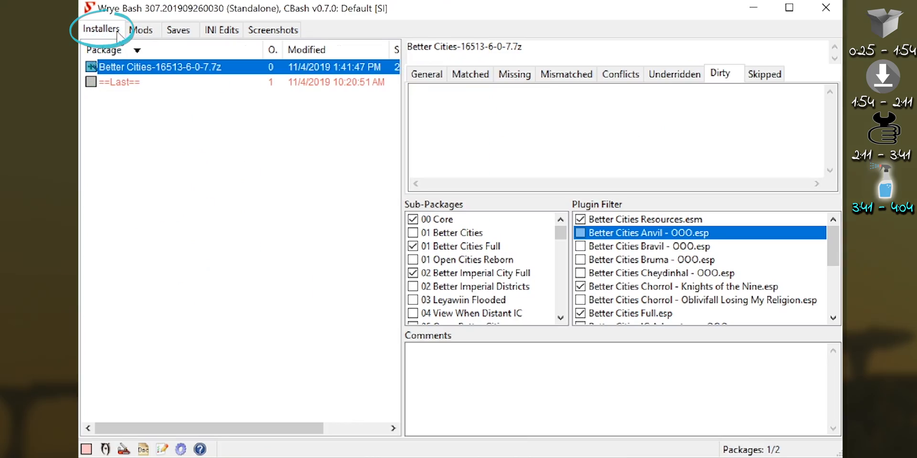
Uninstall the Better Cities package, leaving 0 of 2 packages installed.
{"action": "right_click", "coordinate": [157, 67]}
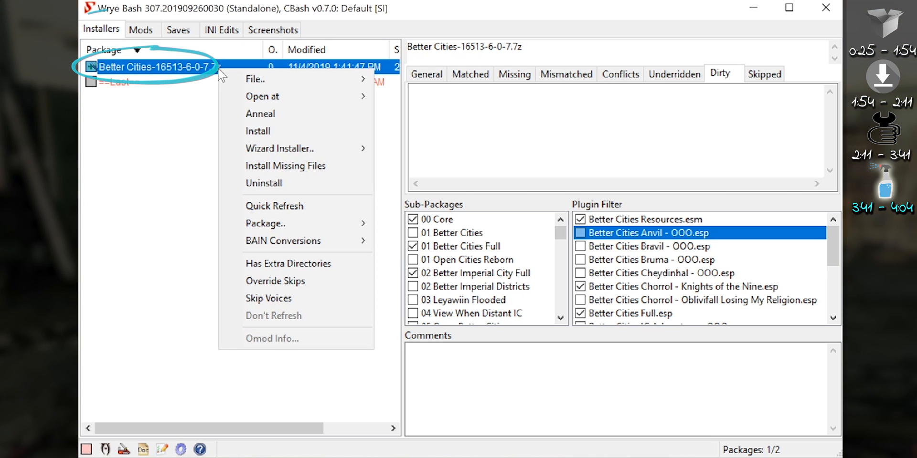
{"action": "mouse_move", "coordinate": [263, 184]}
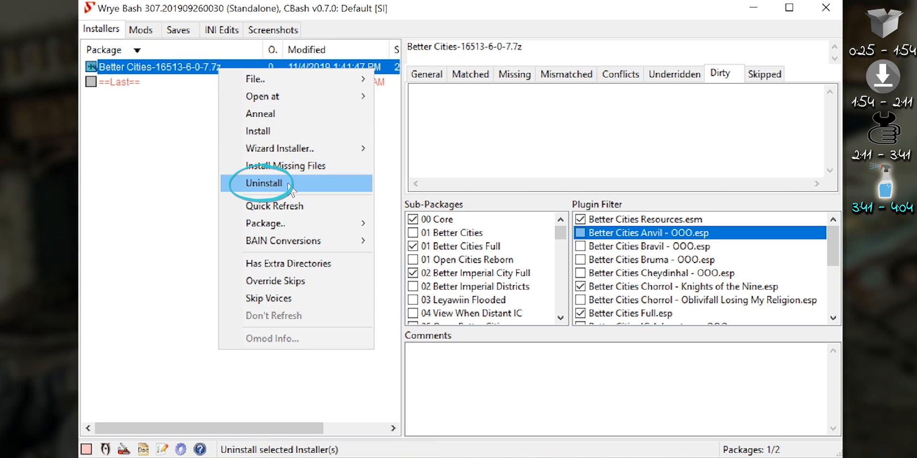
{"action": "left_click", "coordinate": [264, 183]}
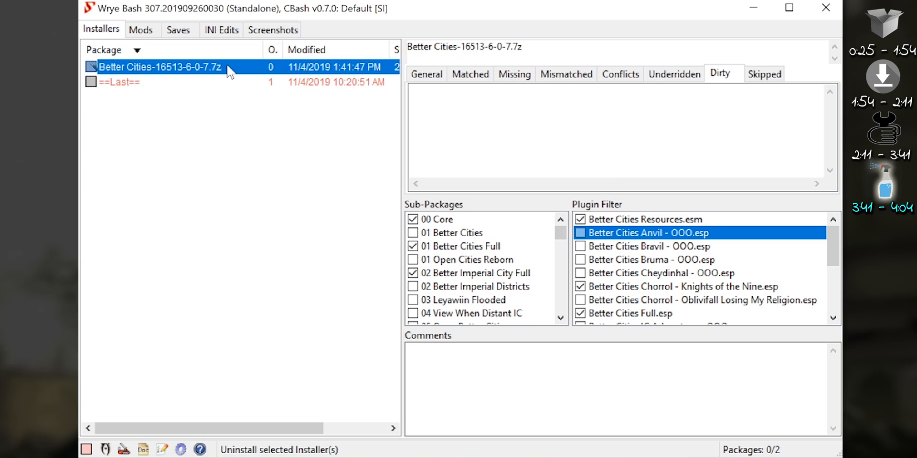